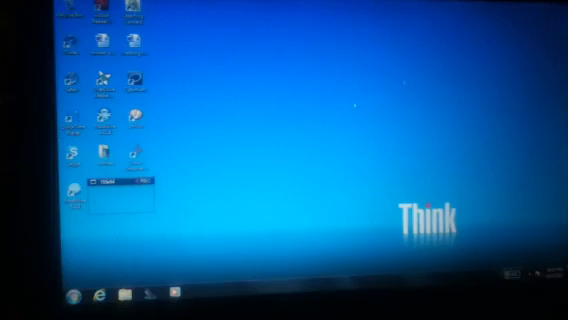
# Step: Bring up the Start menu from the taskbar to reach the Control Panel link
pyautogui.click(78, 296)
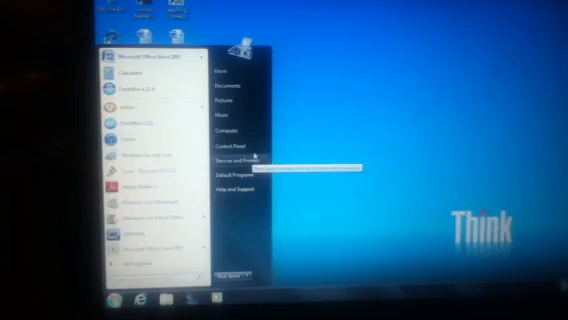